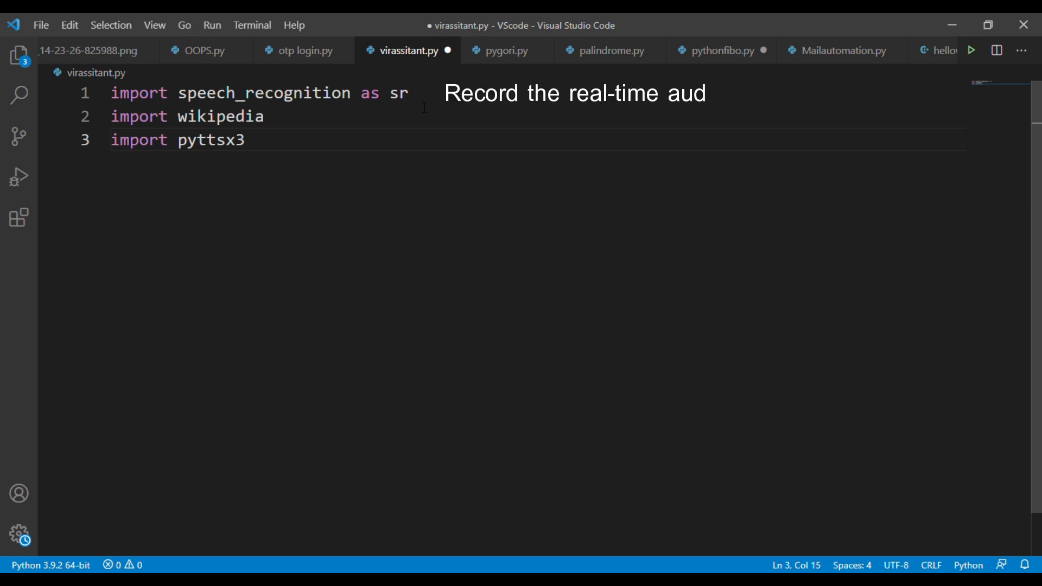
# Add the text-to-speech comment and initialise the engine with engine=pyttsx3.init() below the imports.
pyautogui.write('io')
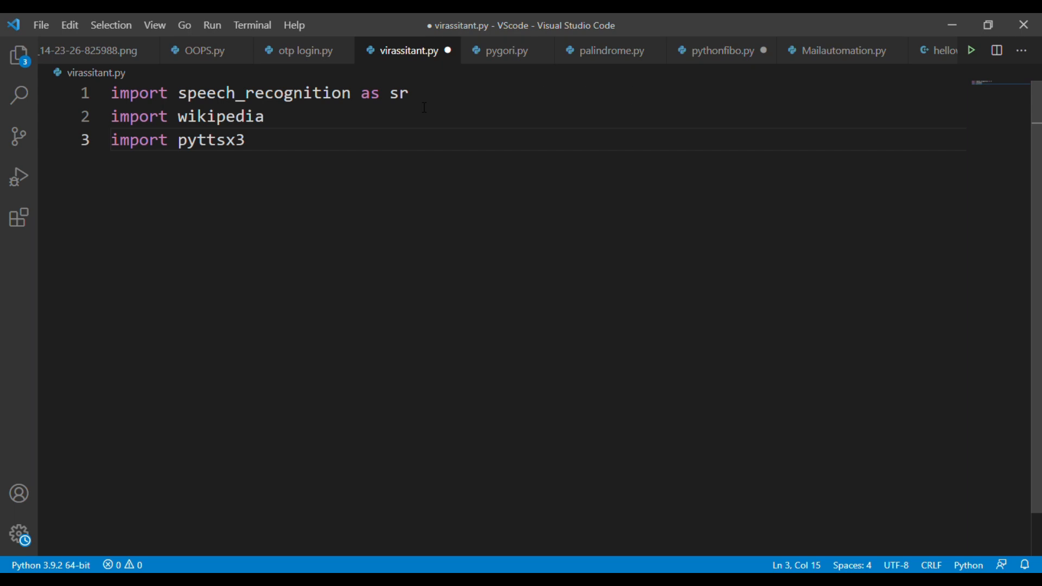
pyautogui.write('Get the ans')
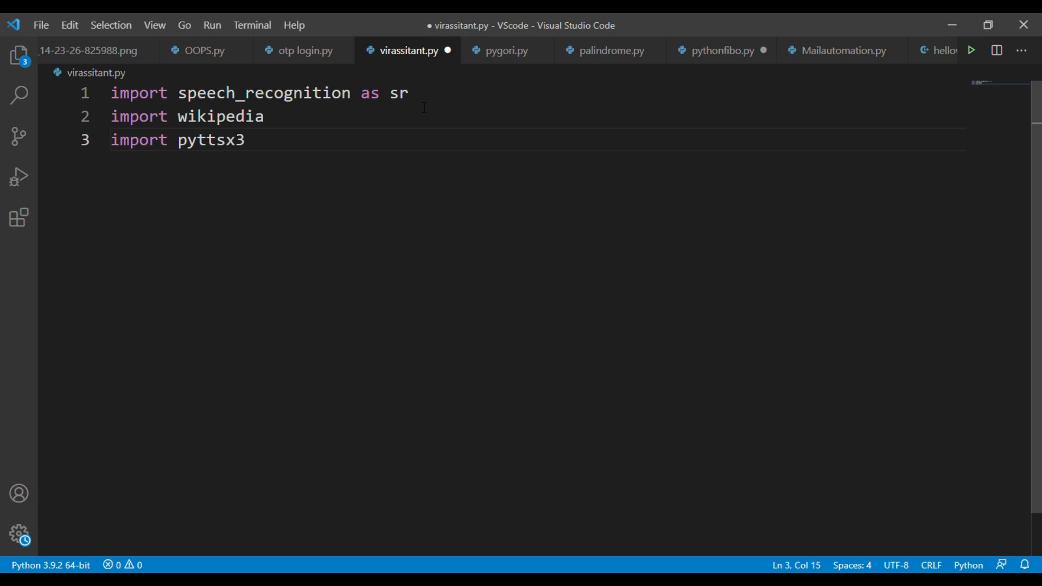
pyautogui.write('Coverting text to speech')
pyautogui.write('engine=pyttsx3.init(')
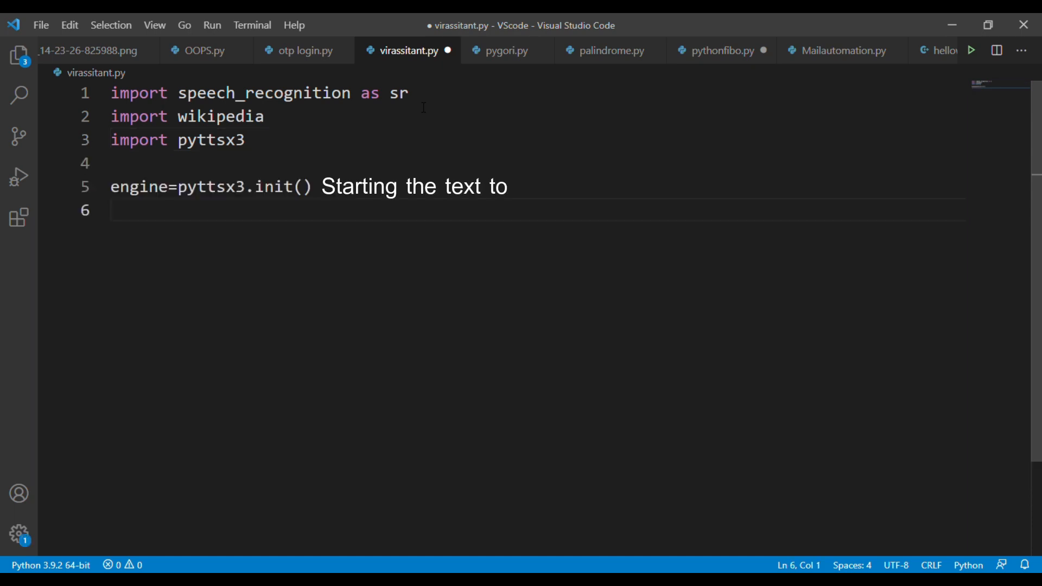
# Add a 'speech engine' comment and begin the line recognizer=sr.Re on line 6.
pyautogui.write('speech engine')
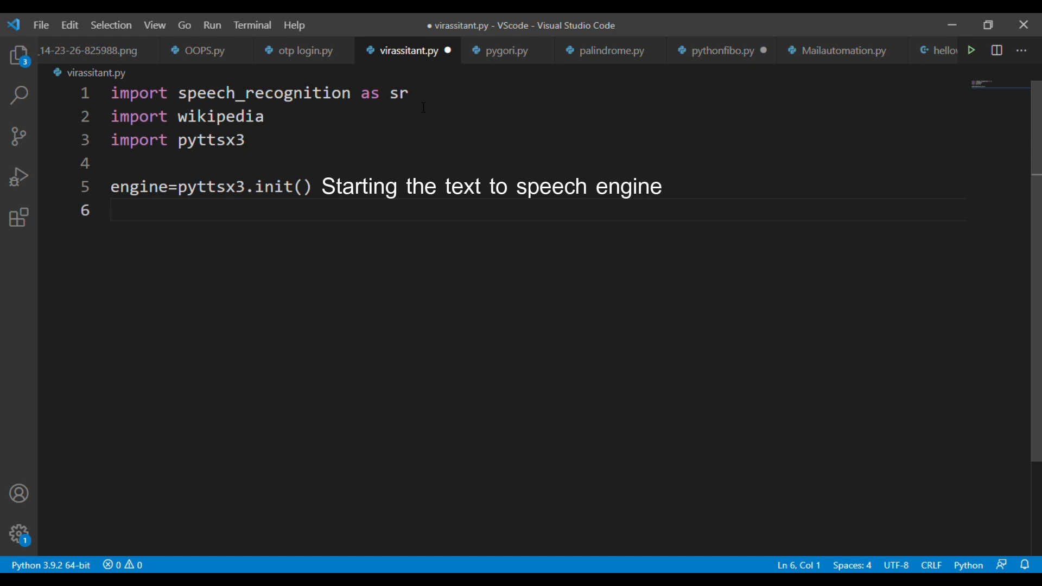
pyautogui.write('recog')
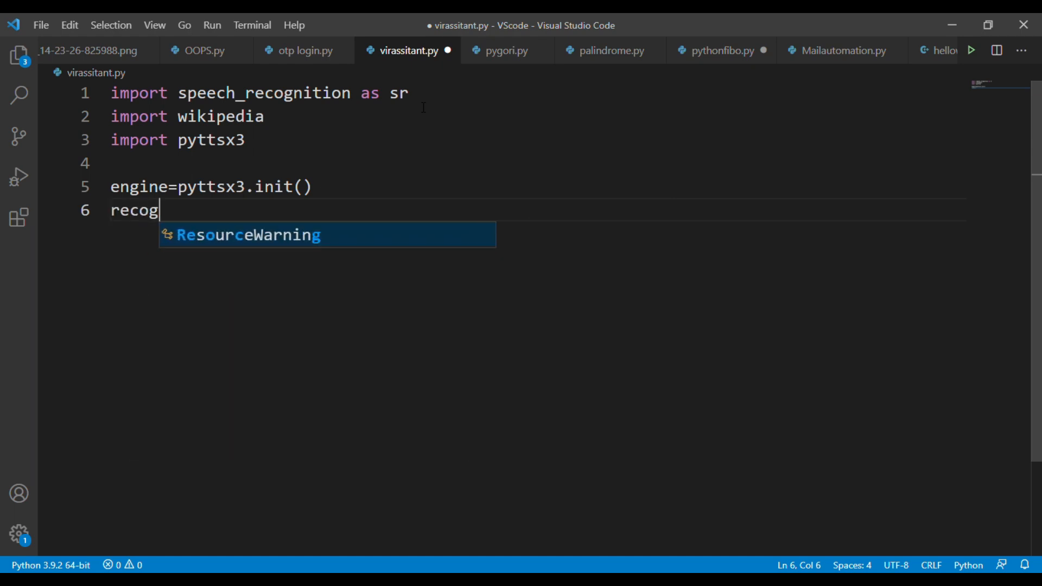
pyautogui.write('nizer')
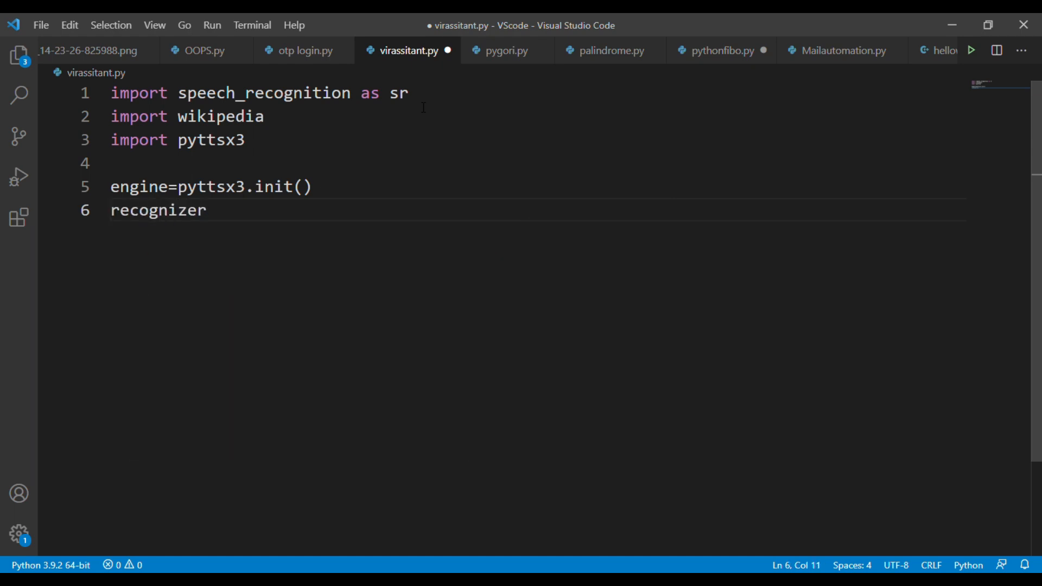
pyautogui.write('=sr.re')
pyautogui.write('rec')
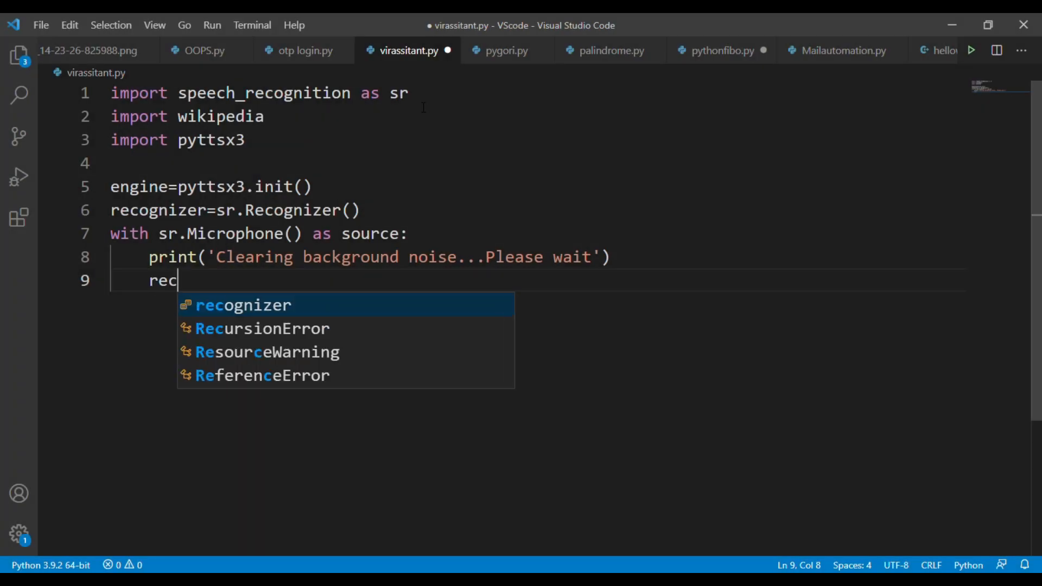
# Finish recognizer=sr.Recognizer(), open sr.Microphone() as source, and call adjust_for_ambient_noise(source, duration=1).
pyautogui.write('ognizer.')
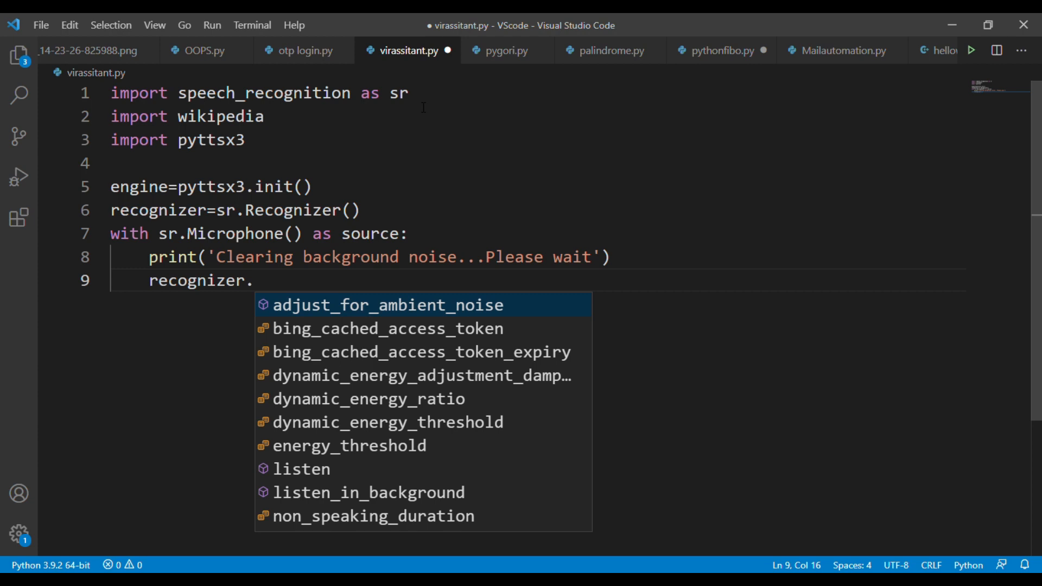
pyautogui.write('adjust_for_ambient_noise')
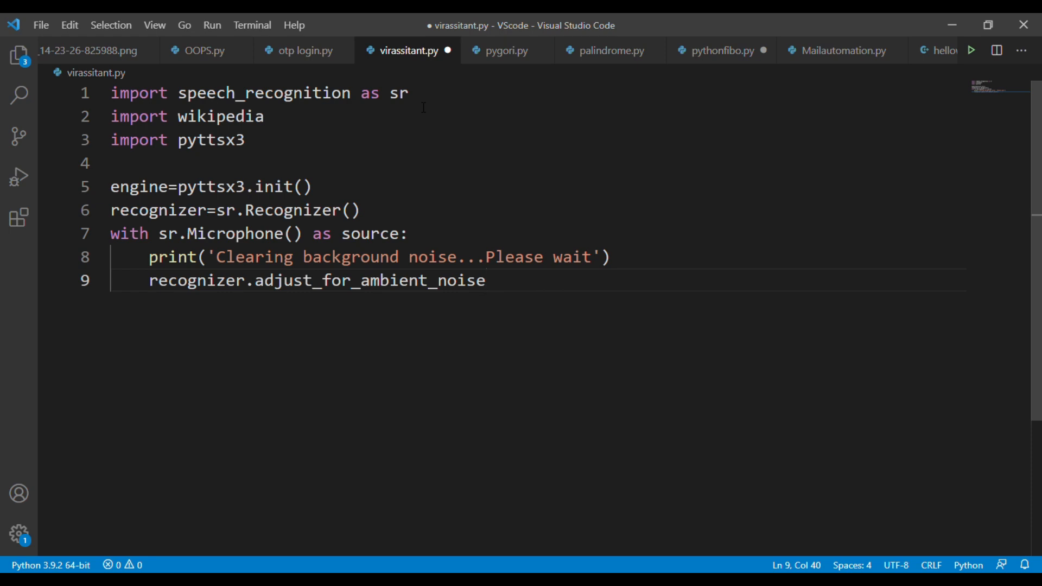
pyautogui.write('(sor')
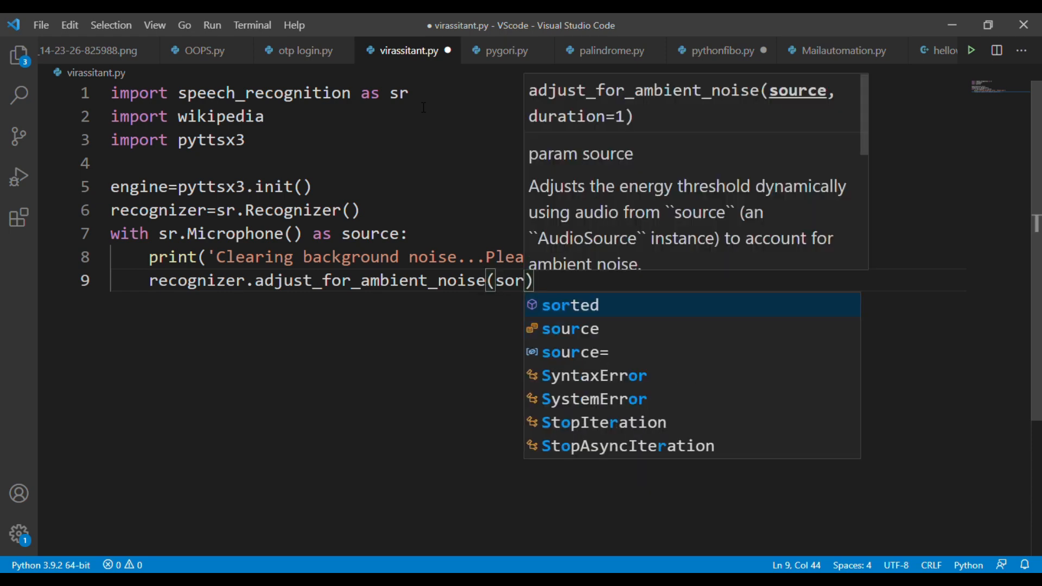
pyautogui.press('Down')
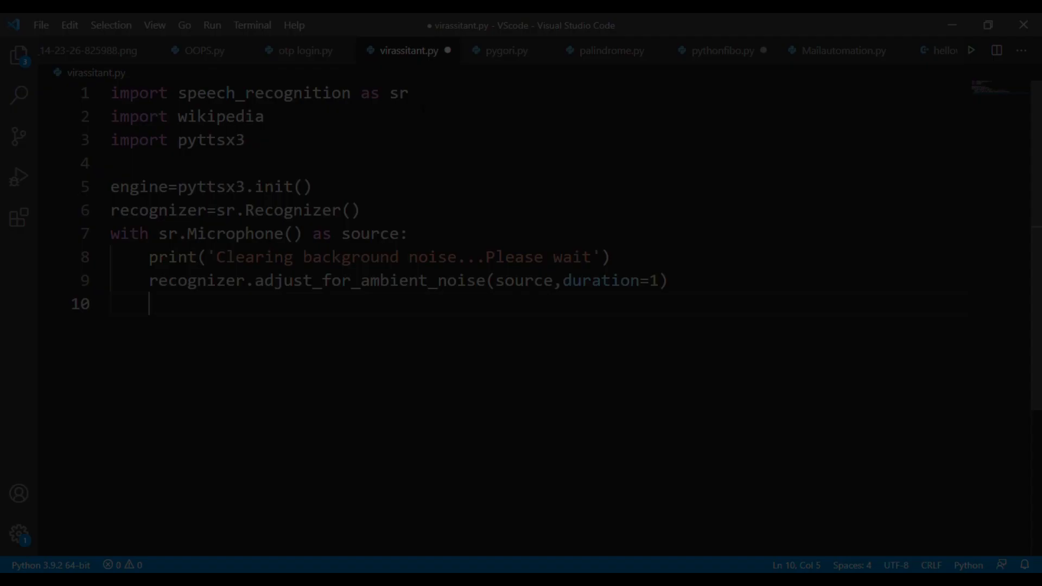
# Print 'waiting for your message...' and capture audio with recordedaudio=recognizer.listen(source).
pyautogui.write('print("waiting for your message...")')
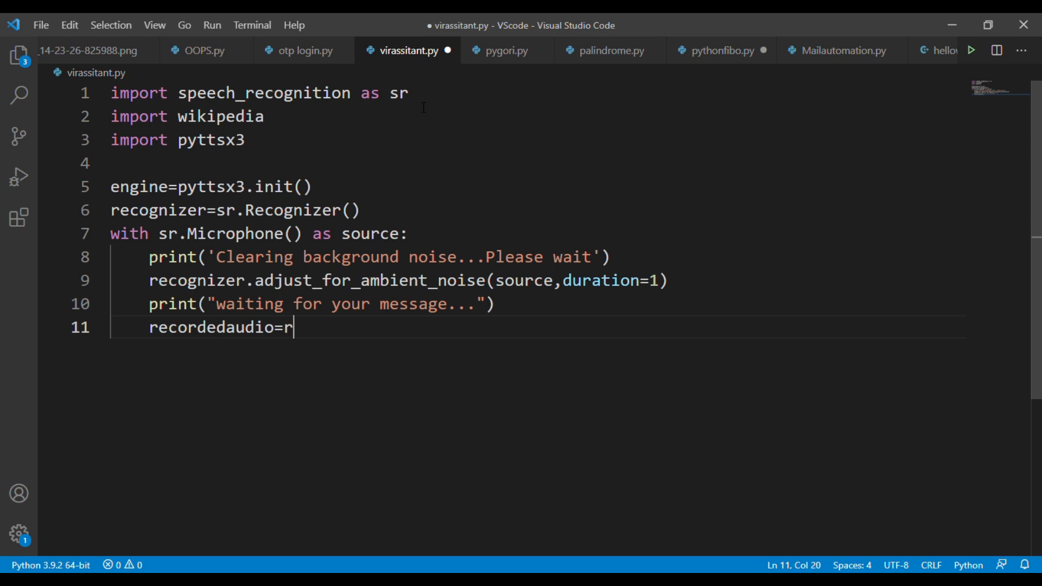
pyautogui.write('ecognizer')
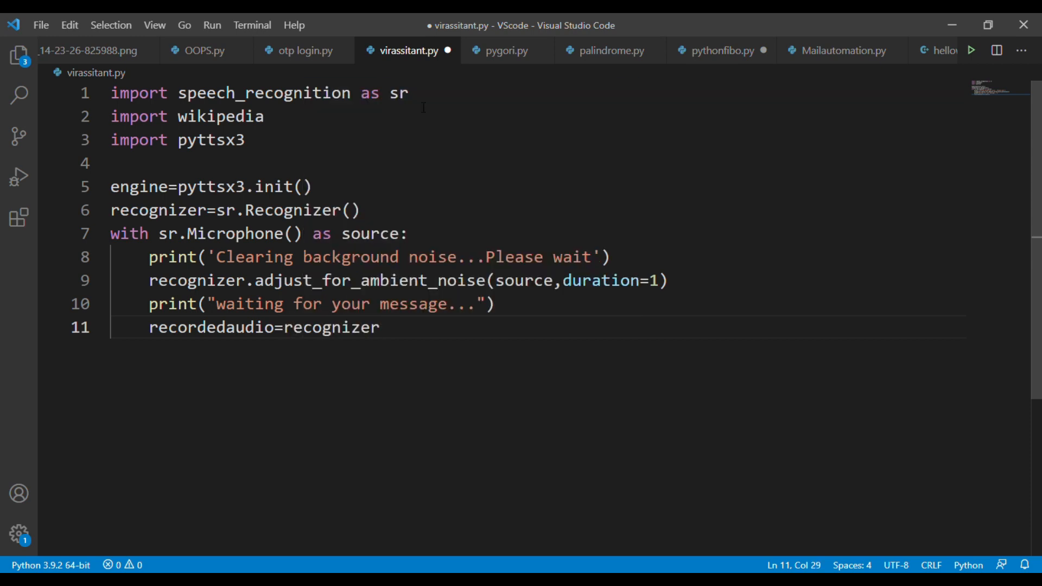
pyautogui.write('.li')
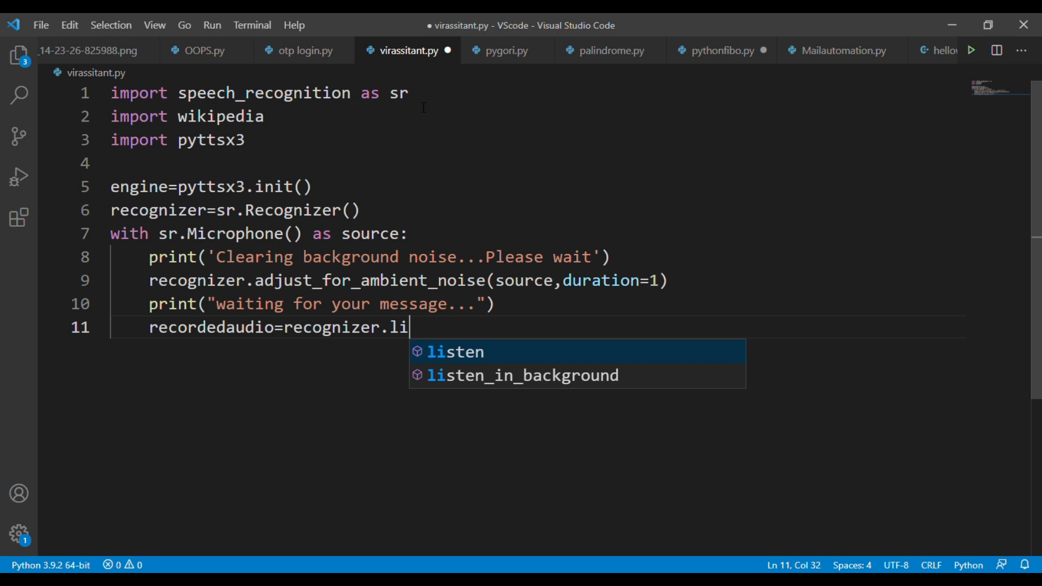
pyautogui.write('sten')
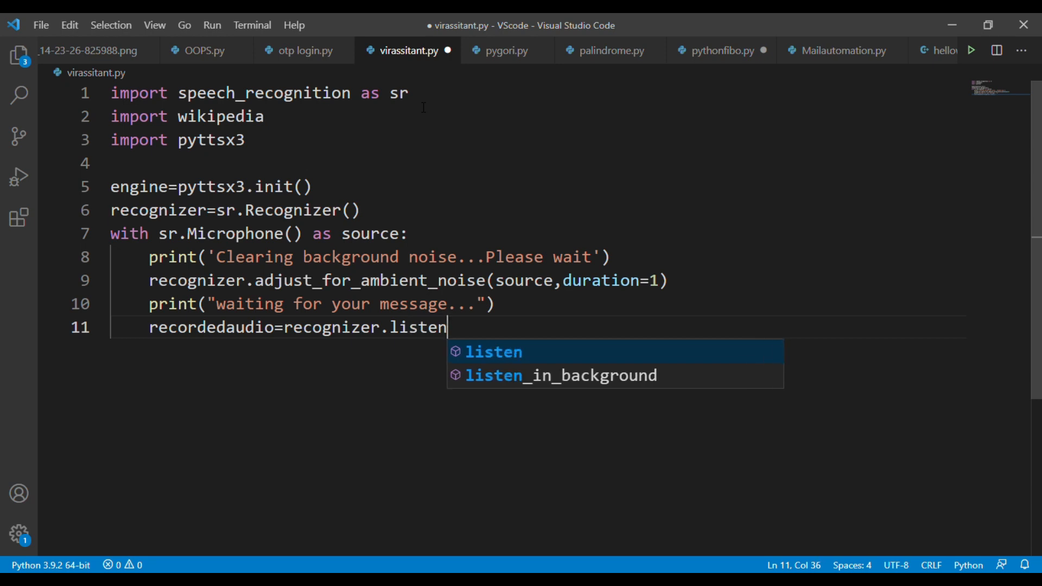
pyautogui.write('(source')
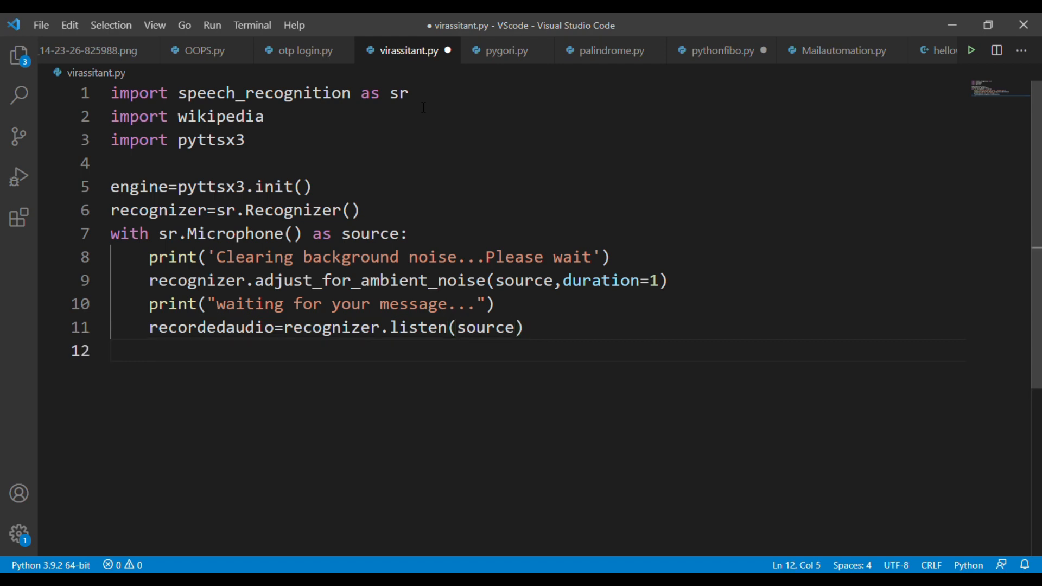
pyautogui.write('wi')
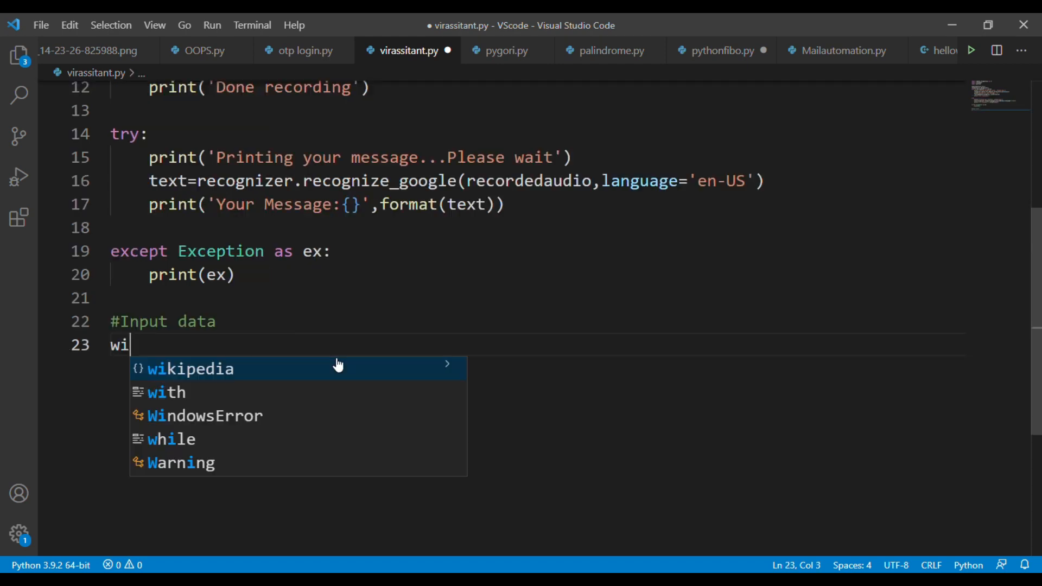
# Store wikipedia.summary(text) in wikisearch under the #Input data section.
pyautogui.write('kisear')
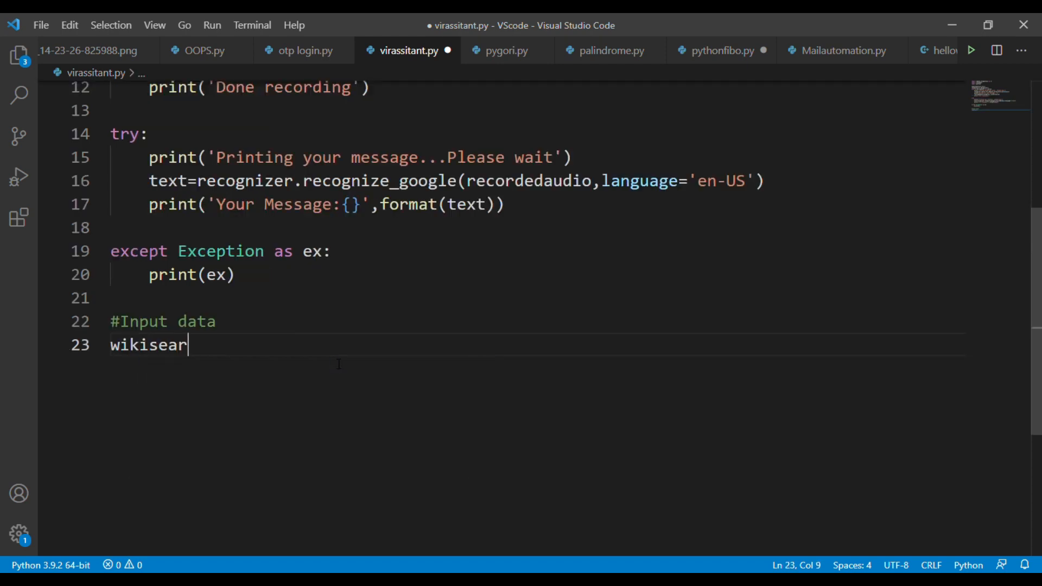
pyautogui.write('ch=')
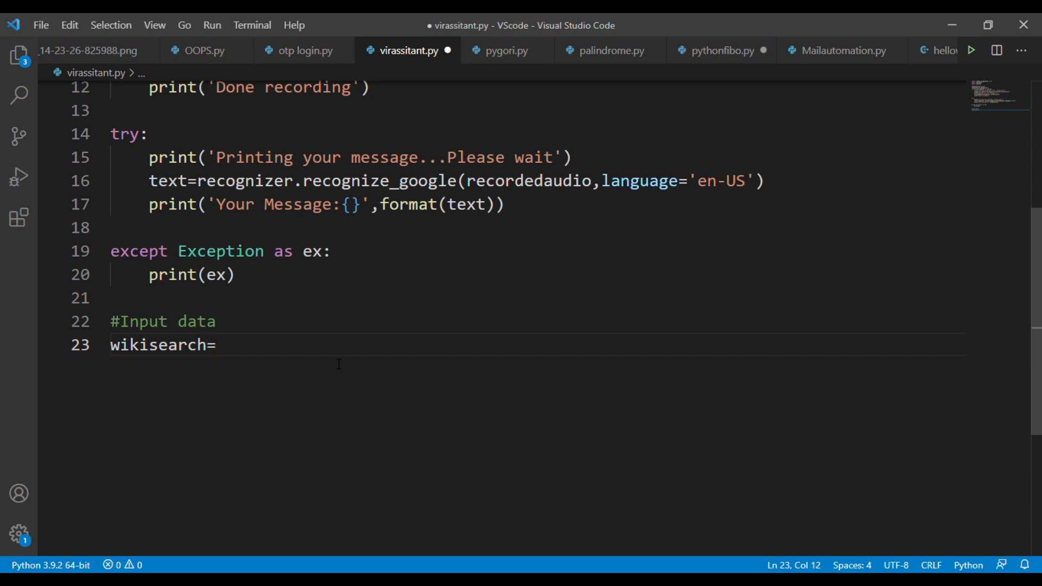
pyautogui.write('wikipedia')
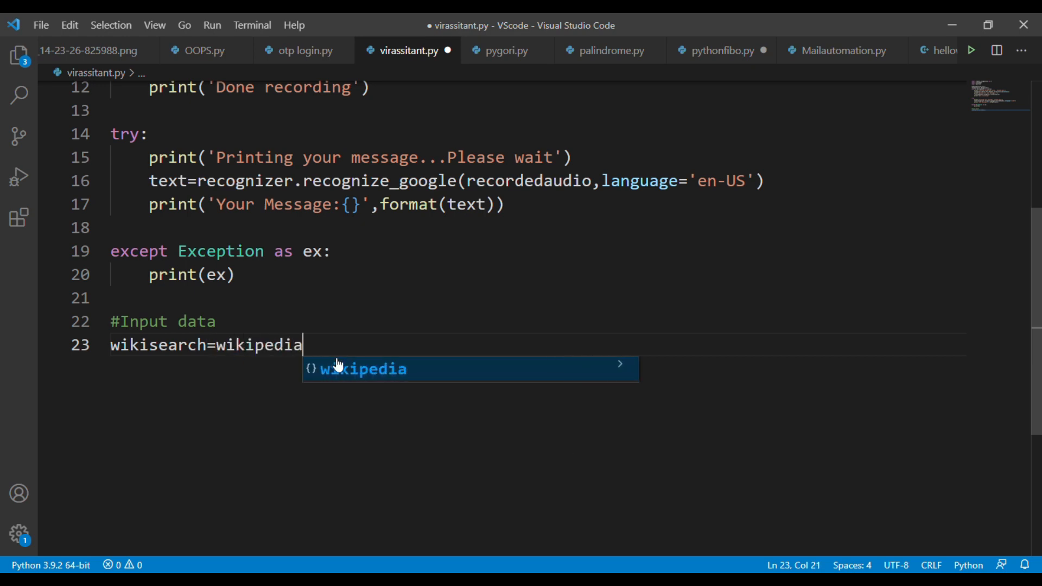
pyautogui.write('.summ')
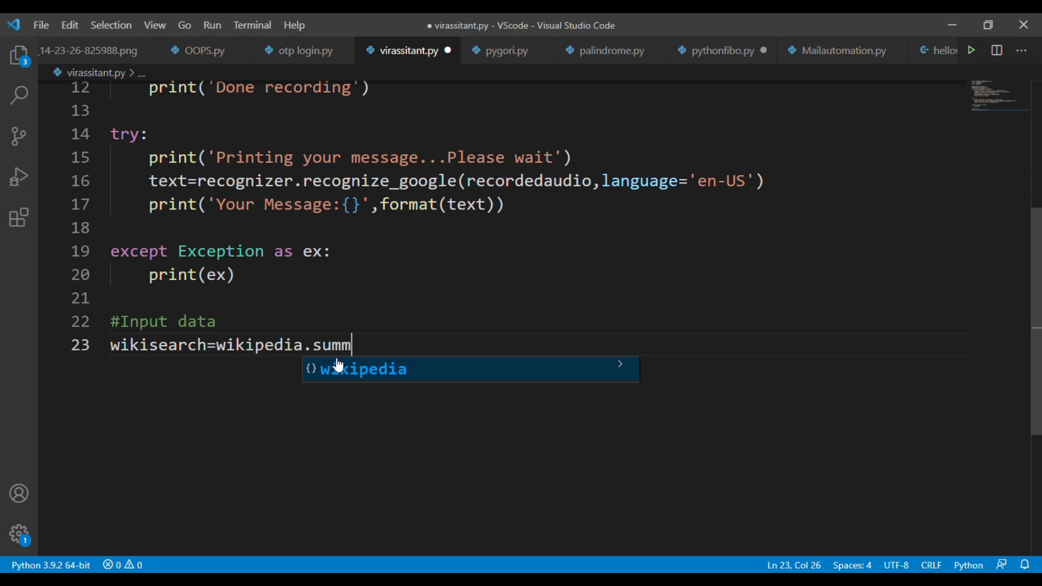
pyautogui.write('ary')
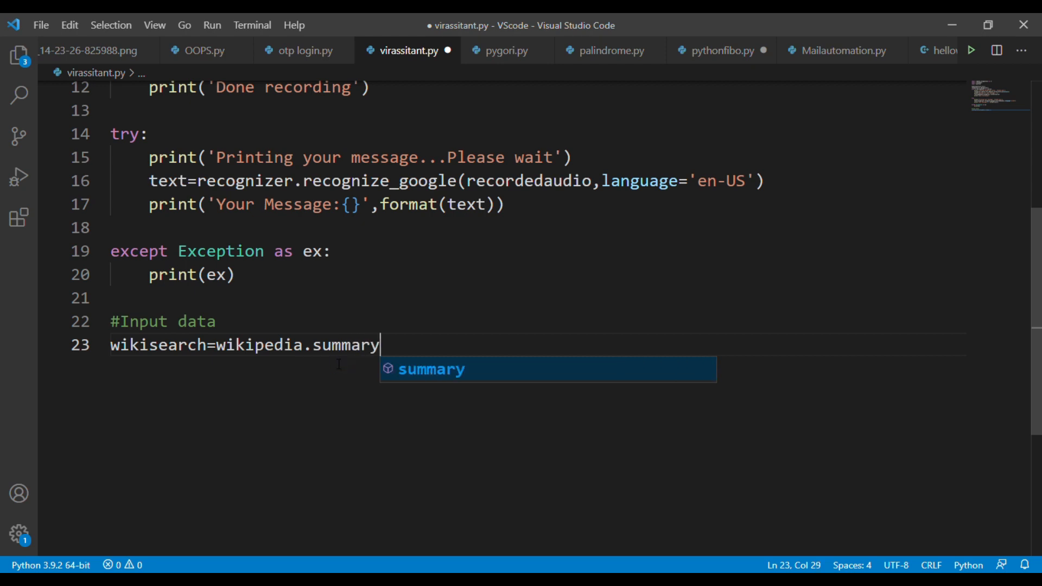
pyautogui.write('(t)')
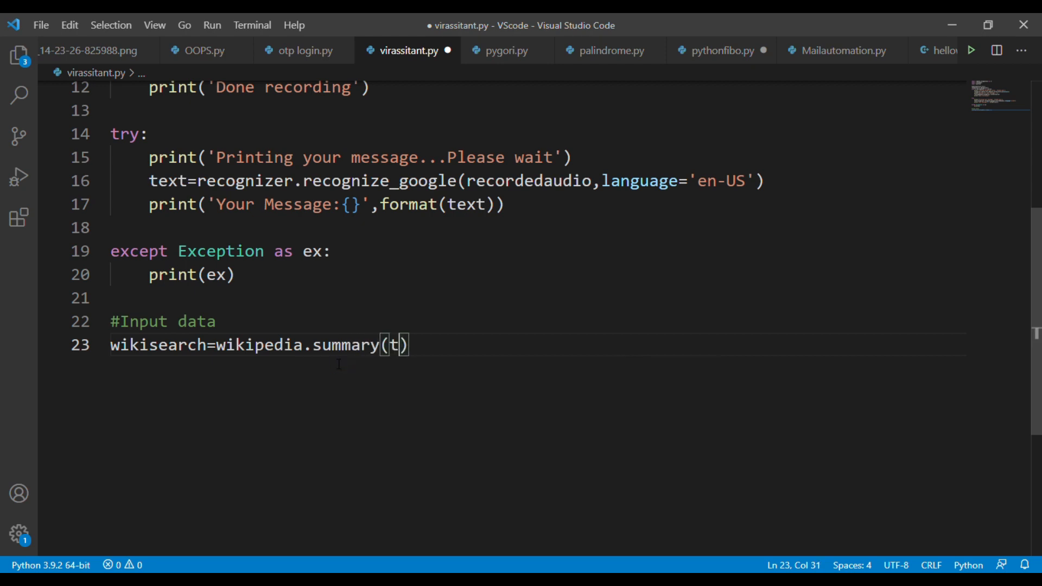
pyautogui.write('ext')
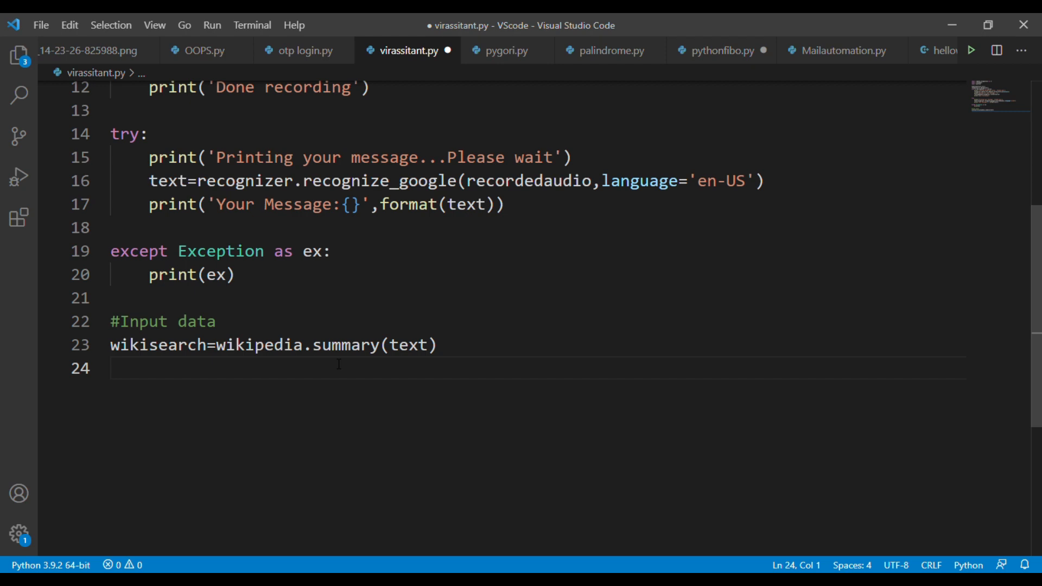
pyautogui.click(111, 367)
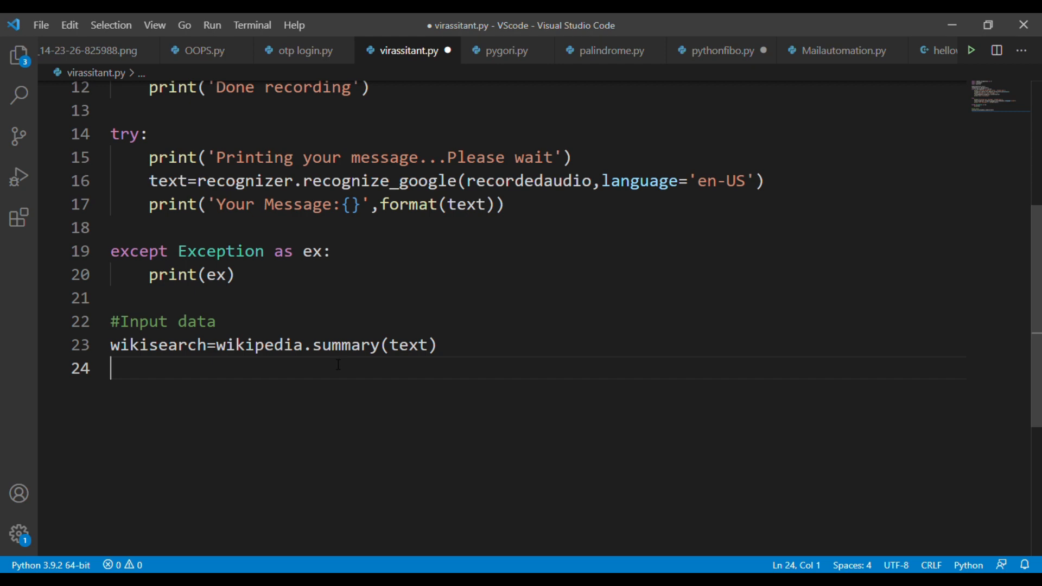
# Add engine.say(wikisearch) to speak the Wikipedia summary and save virassitant.py.
pyautogui.write('engine')
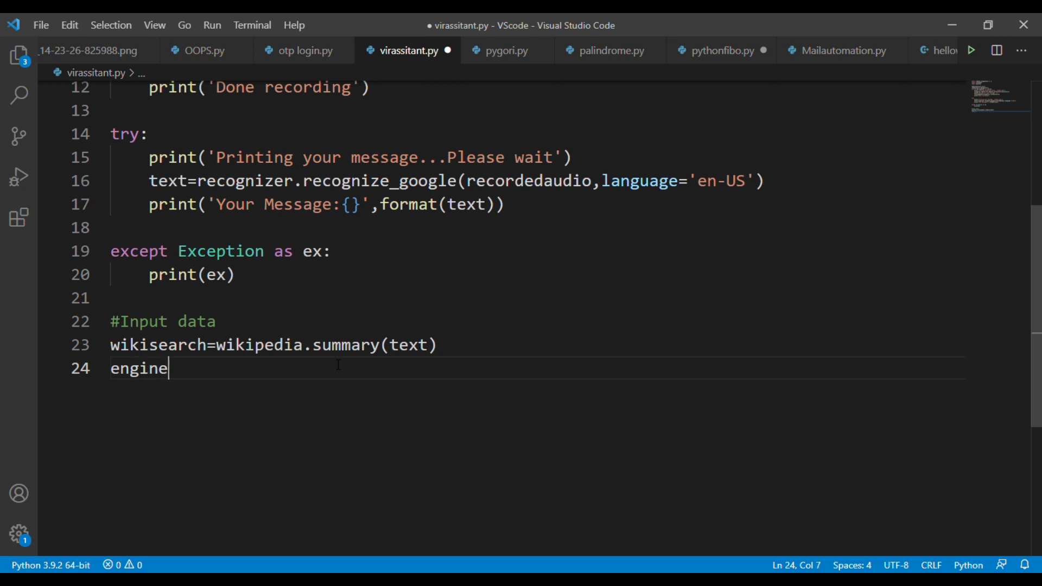
pyautogui.write('.say')
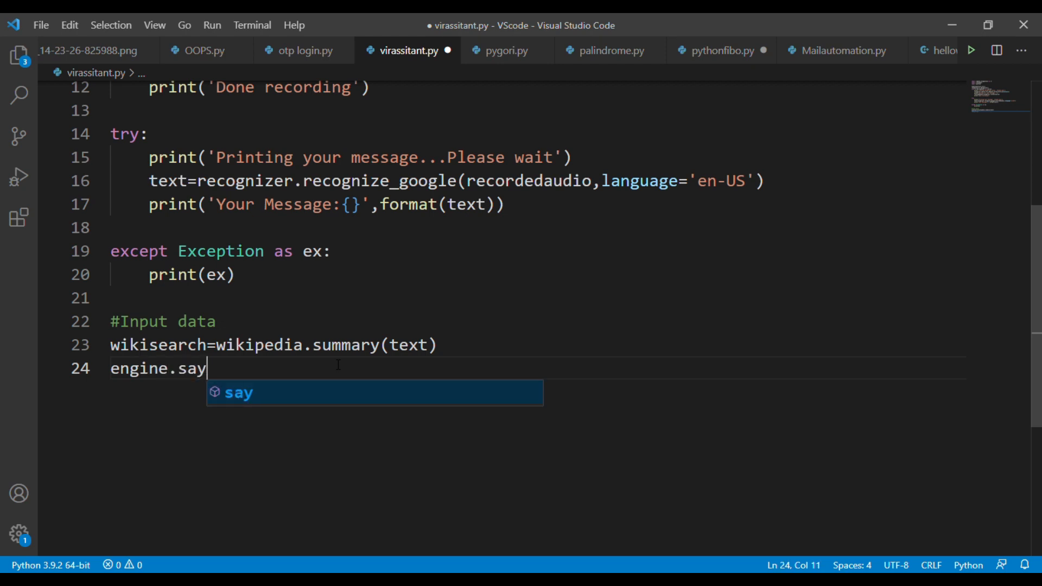
pyautogui.write('(wiki)')
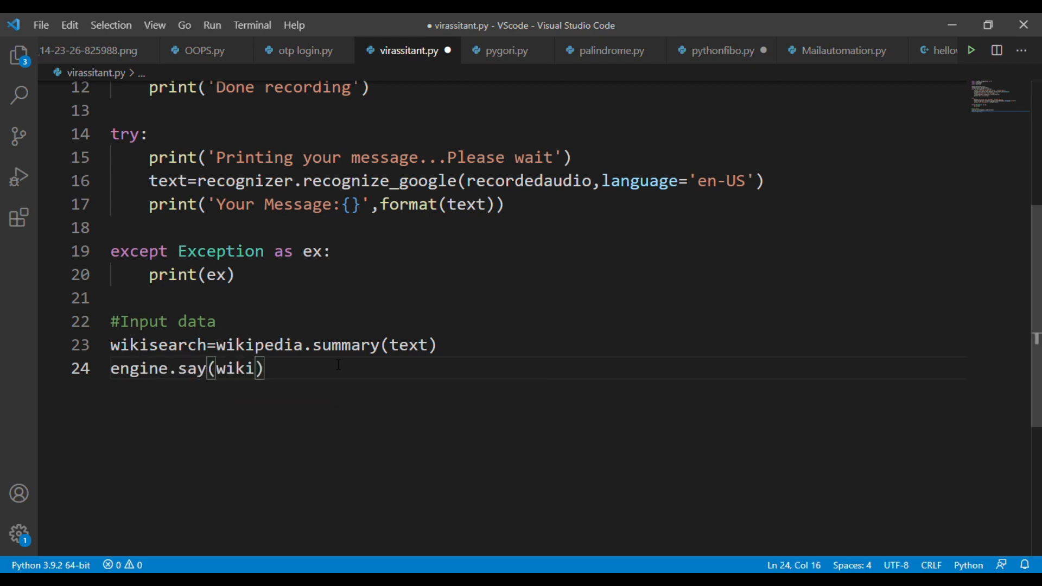
pyautogui.write('search')
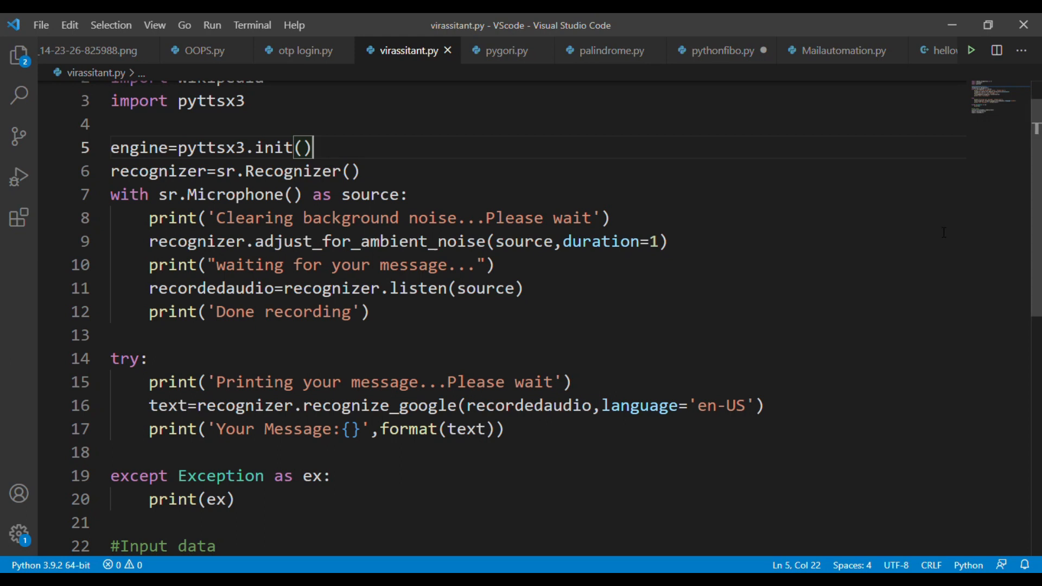
pyautogui.moveTo(992, 158)
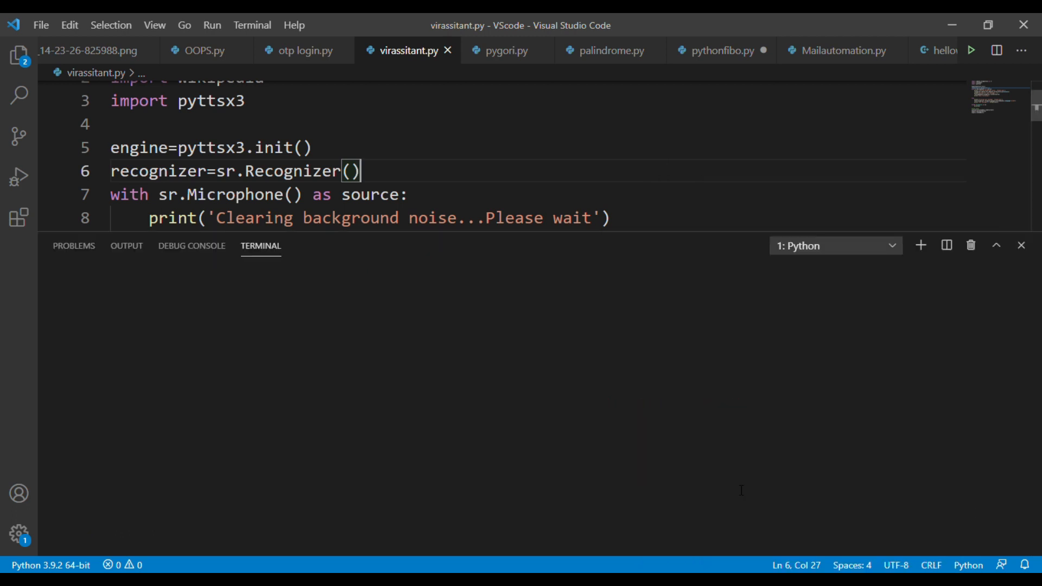
# Run virassitant.py with the Run Python File button in the PowerShell terminal.
pyautogui.click(970, 50)
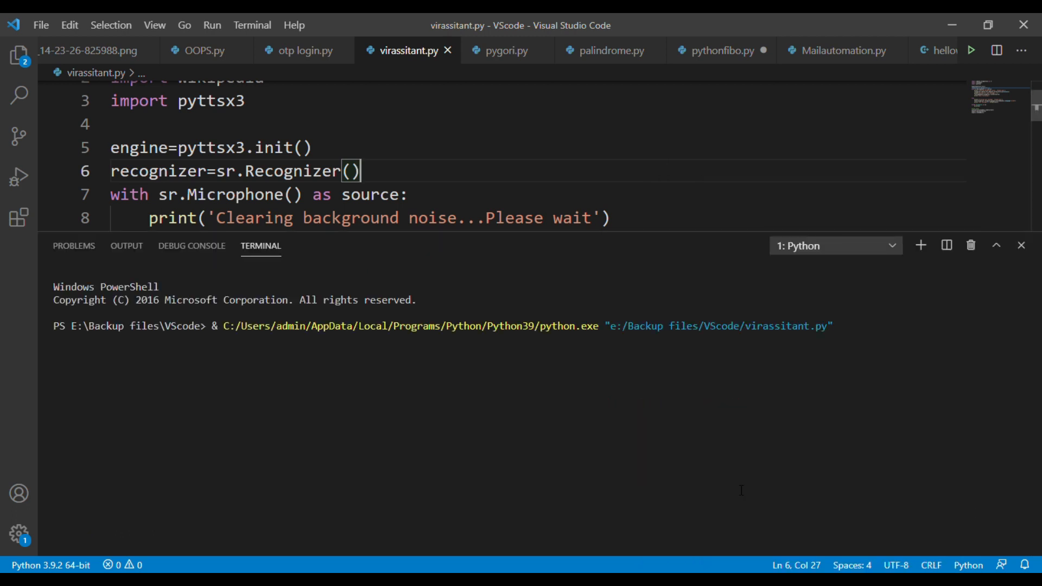